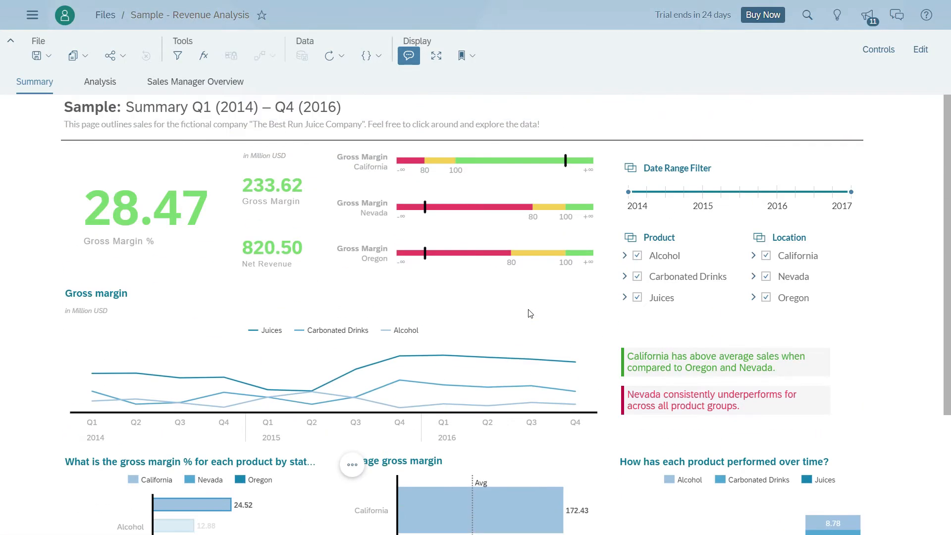
- Uncheck Red Wine under Alcohol and move the Date Range Filter start to 2015
left_click(637, 255)
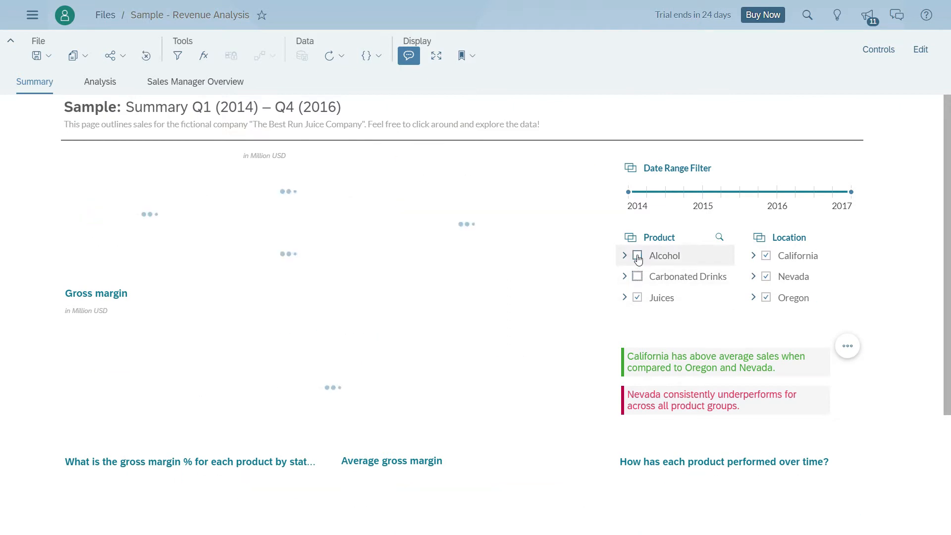
left_click(637, 255)
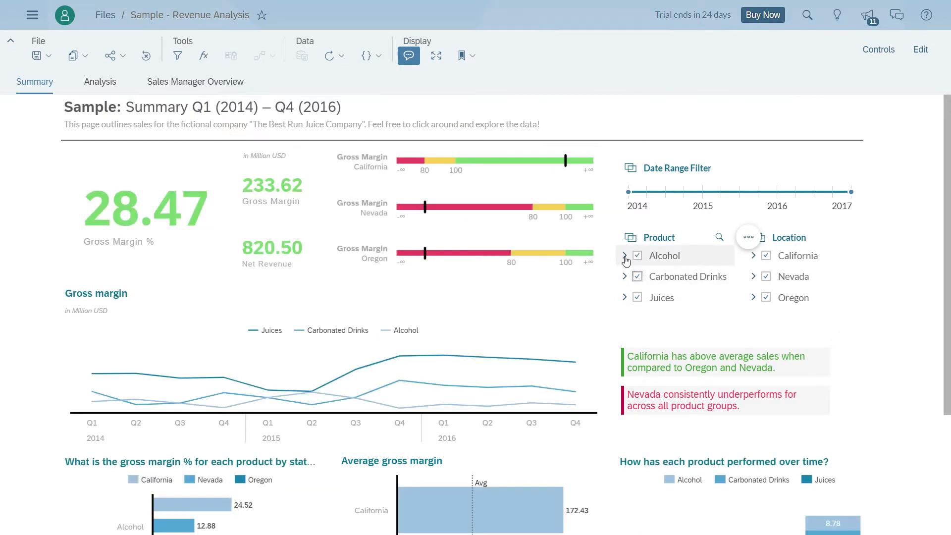
left_click(624, 256)
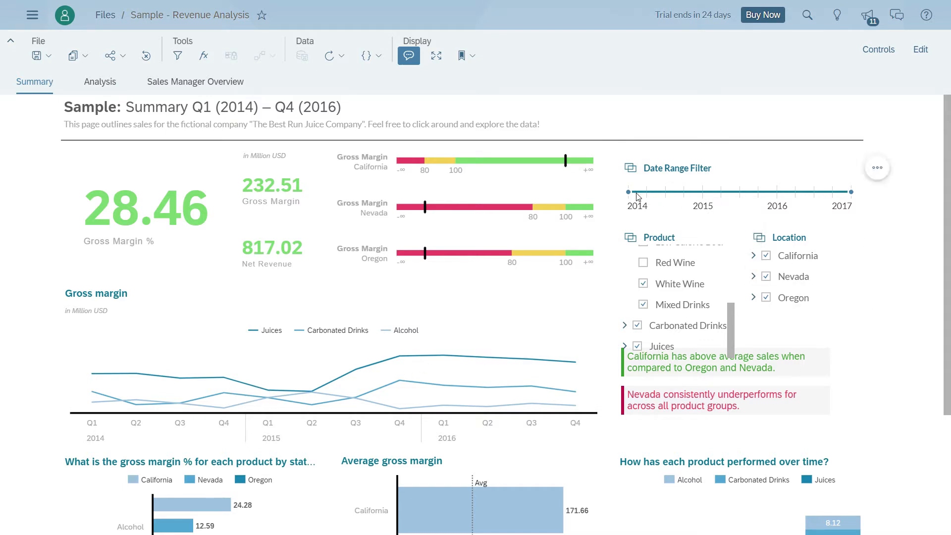
left_click_drag(628, 192, 703, 192)
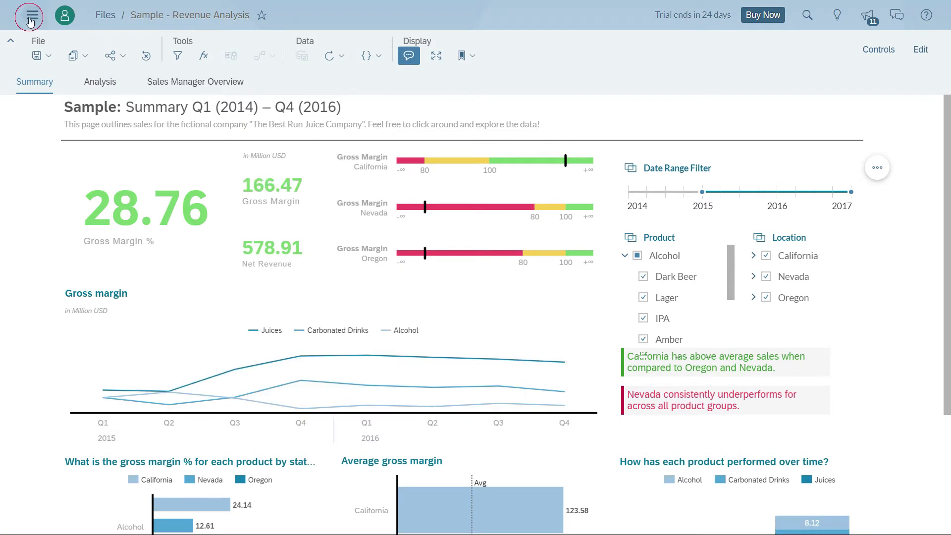
- From the main menu, create a new model via Create > Model, getting data from a datasource
left_click(31, 16)
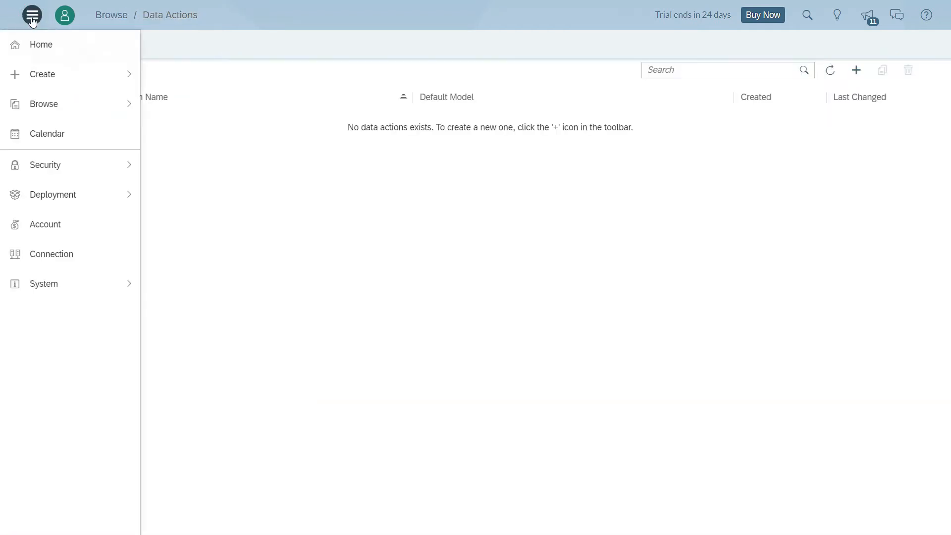
left_click(42, 75)
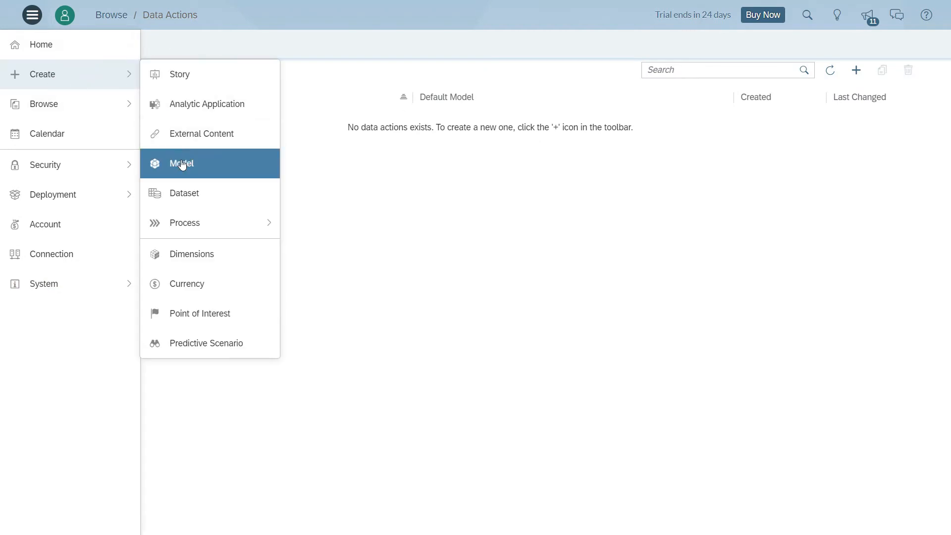
left_click(181, 163)
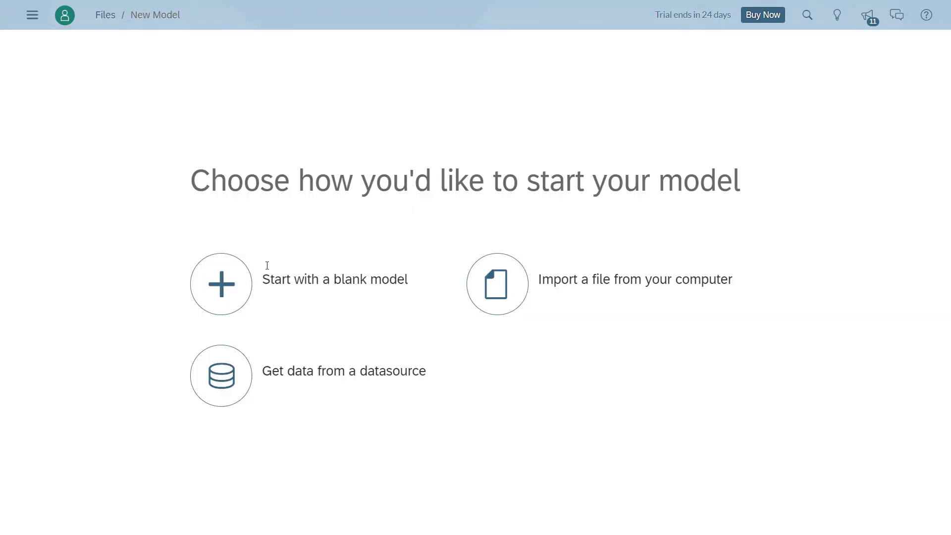
mouse_move(220, 389)
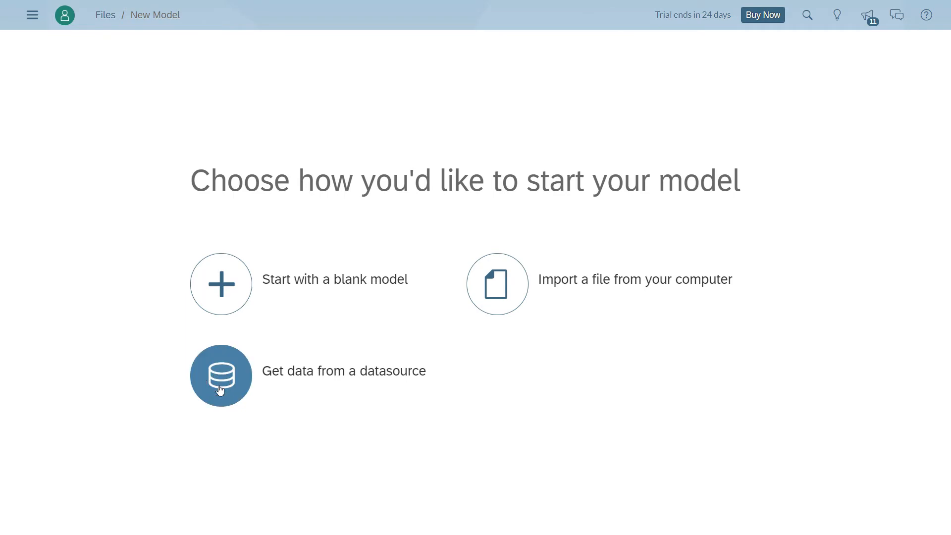
left_click(221, 375)
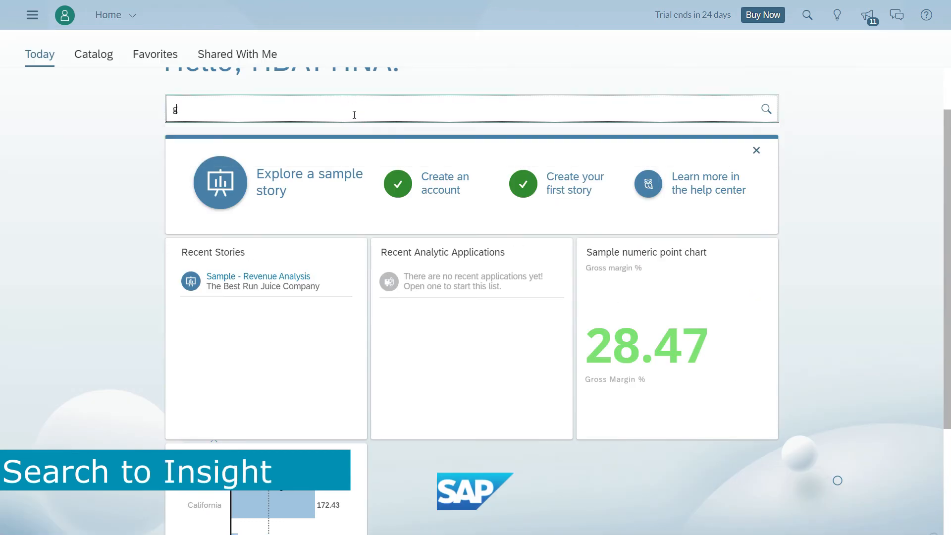
- Search 'gross margin by Location', then switch Planned_Events_Sample to Data Management
type("ross margin by loactio")
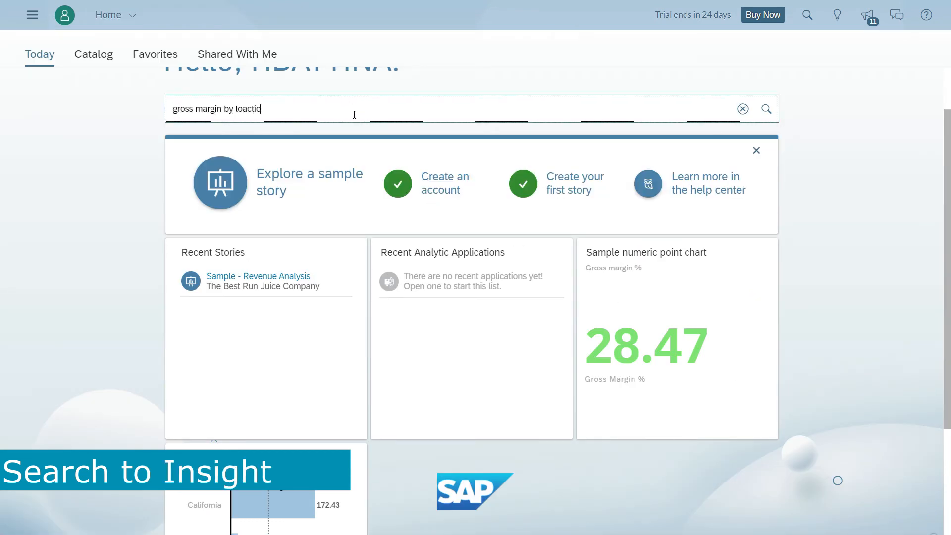
type("Location")
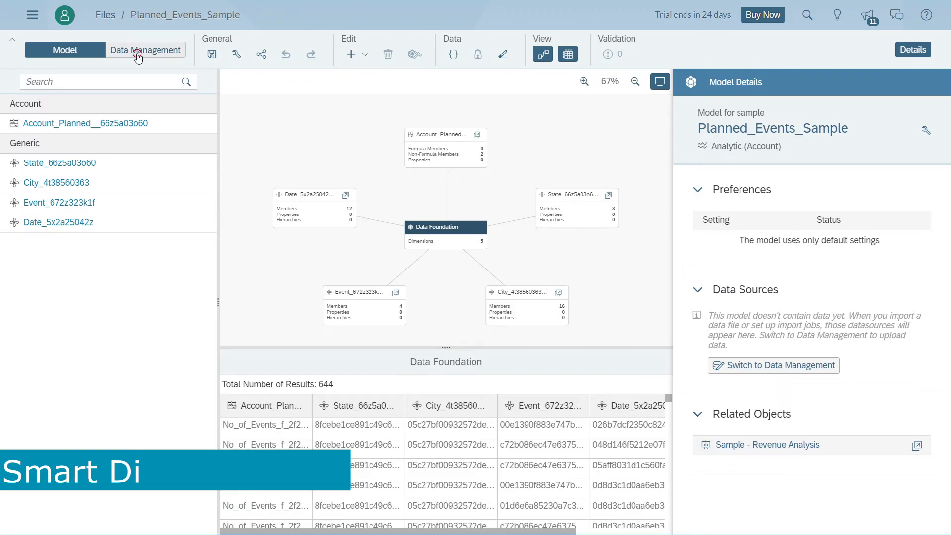
left_click(146, 49)
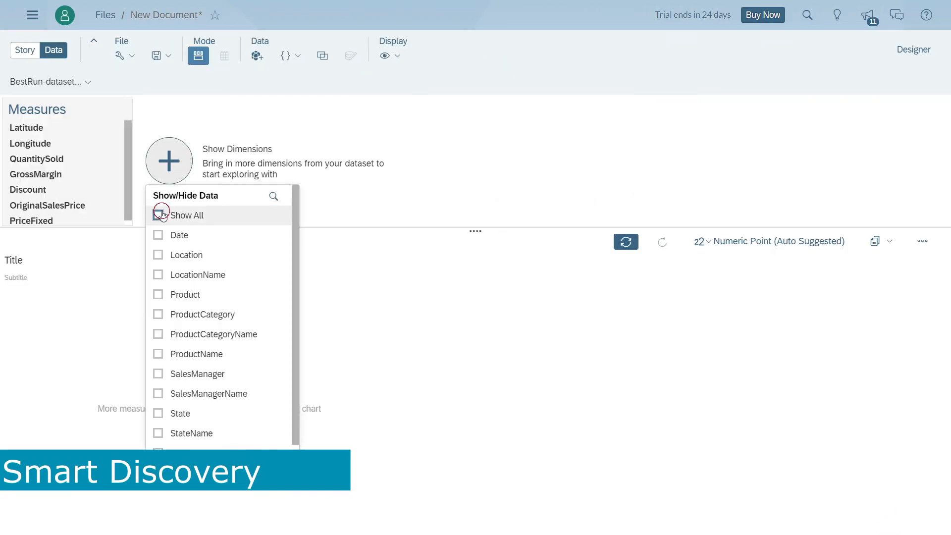
- Show all dataset dimensions and open the copy options for the Longitude per LocationName chart
left_click(158, 215)
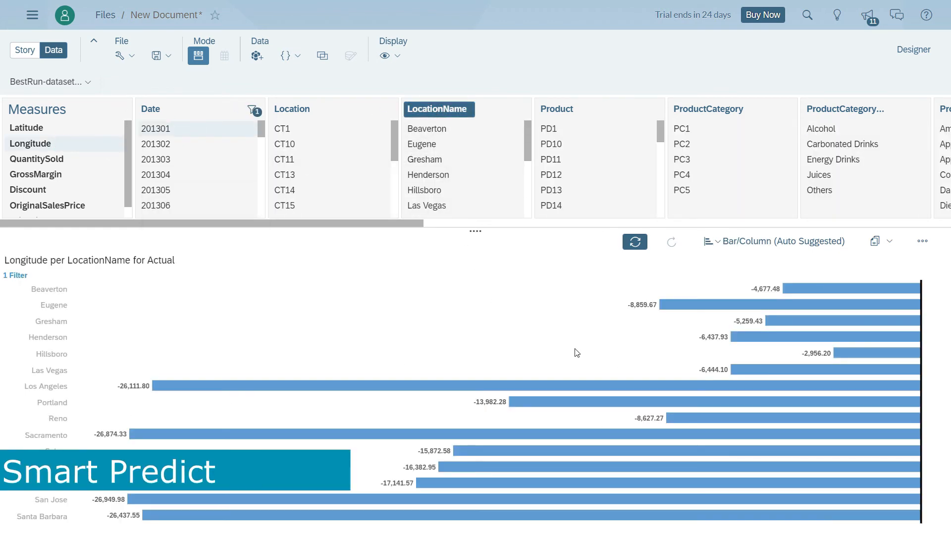
left_click(882, 241)
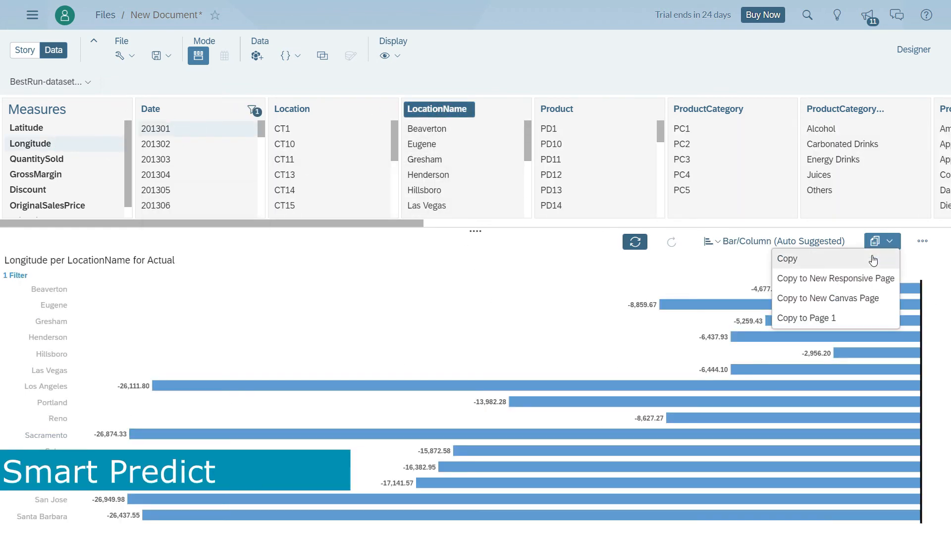